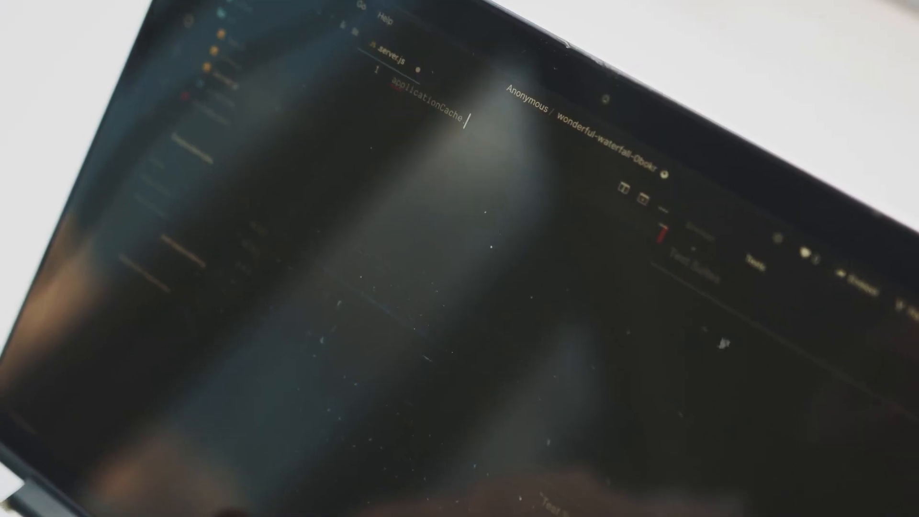
{"action": "type", "text": ".get"}
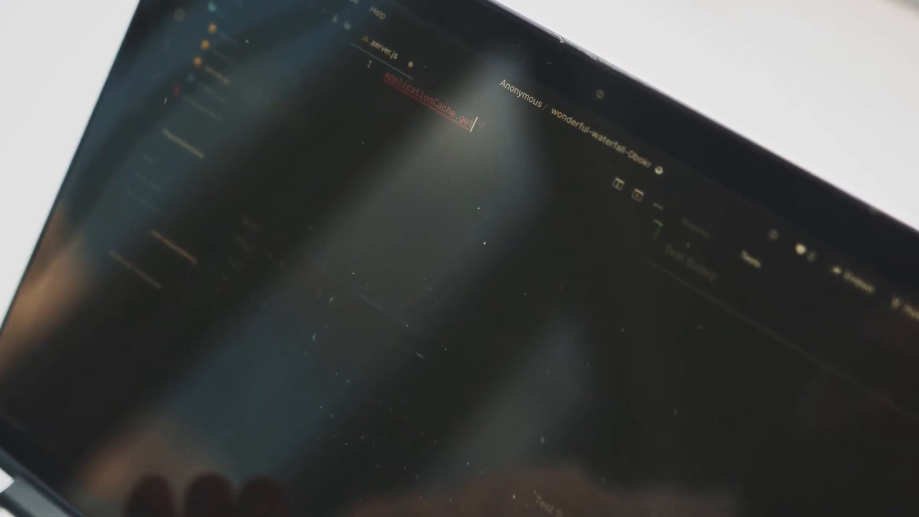